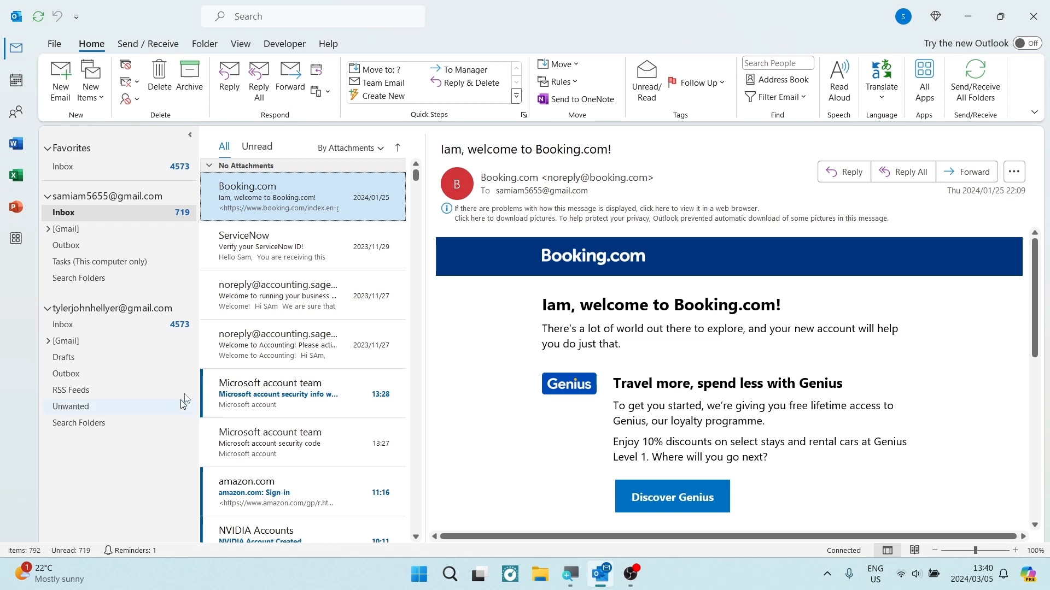
pyautogui.moveTo(302, 345)
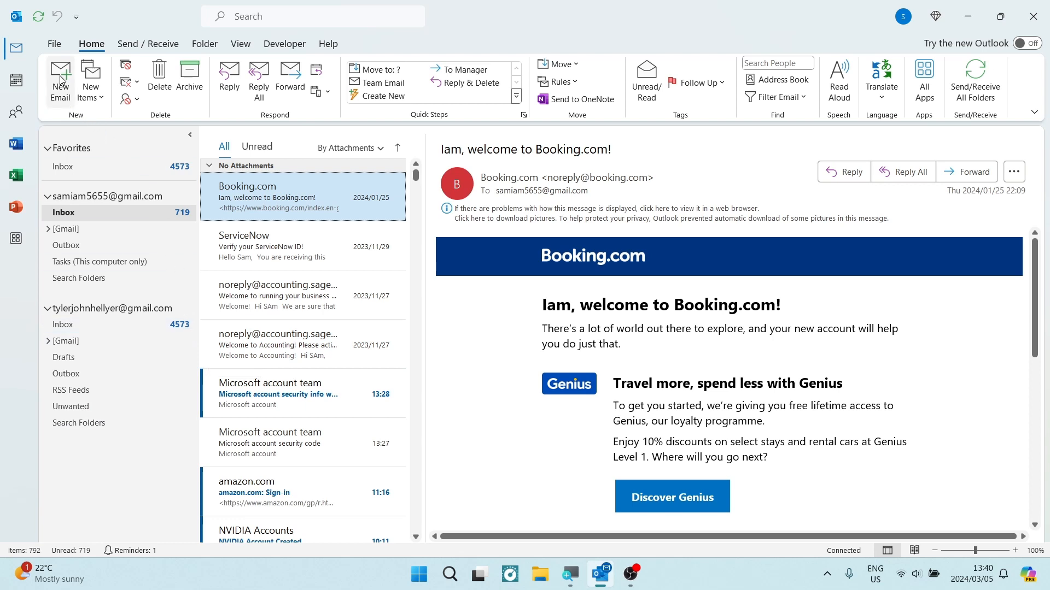
pyautogui.click(59, 80)
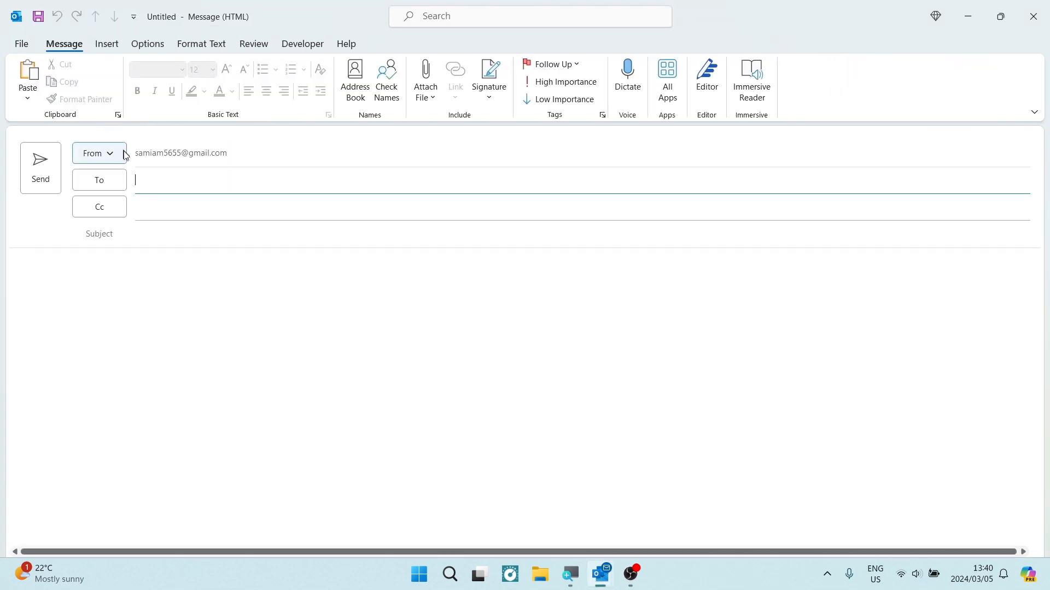
pyautogui.click(98, 153)
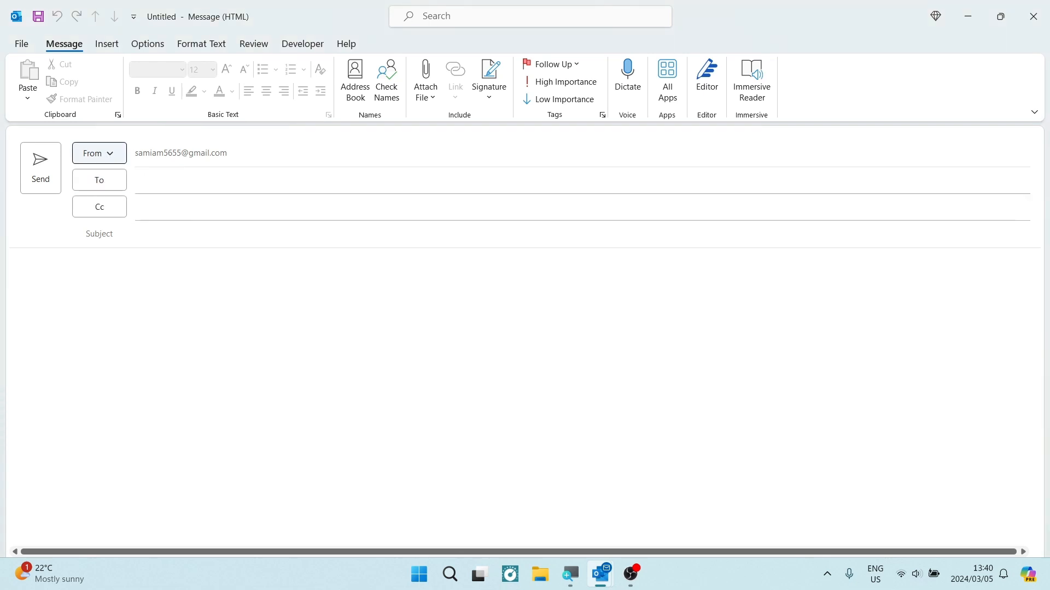
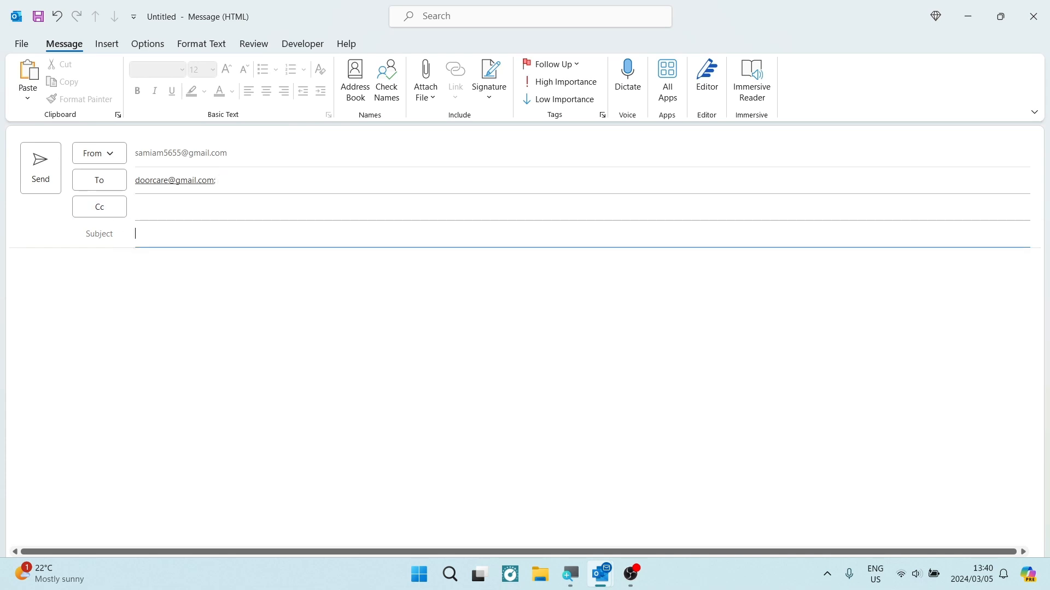
pyautogui.write('PDF')
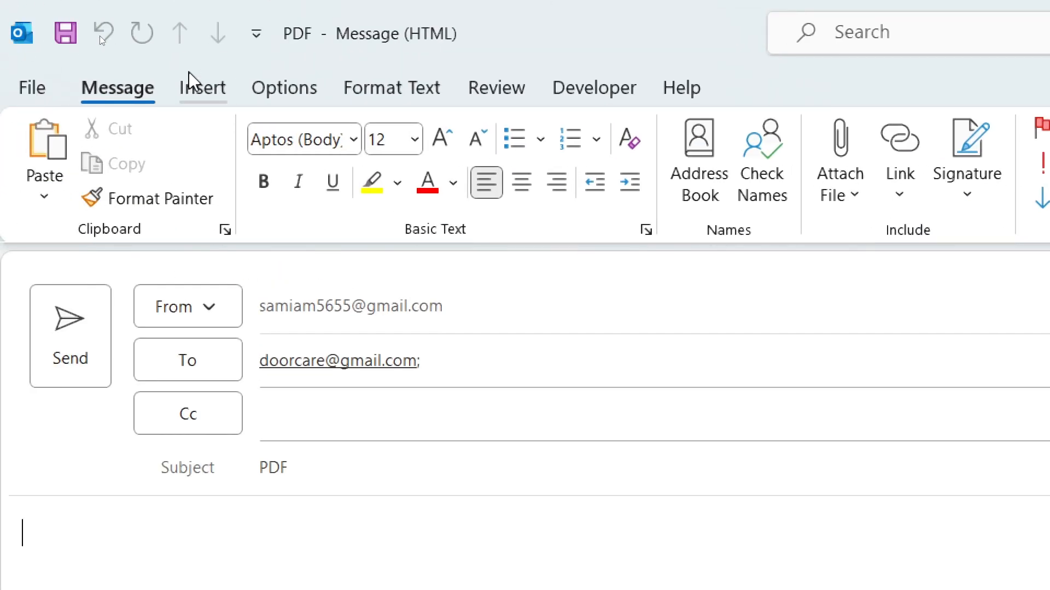
# Step: Bring up the Object dialog from the Insert ribbon's Text group
pyautogui.click(202, 87)
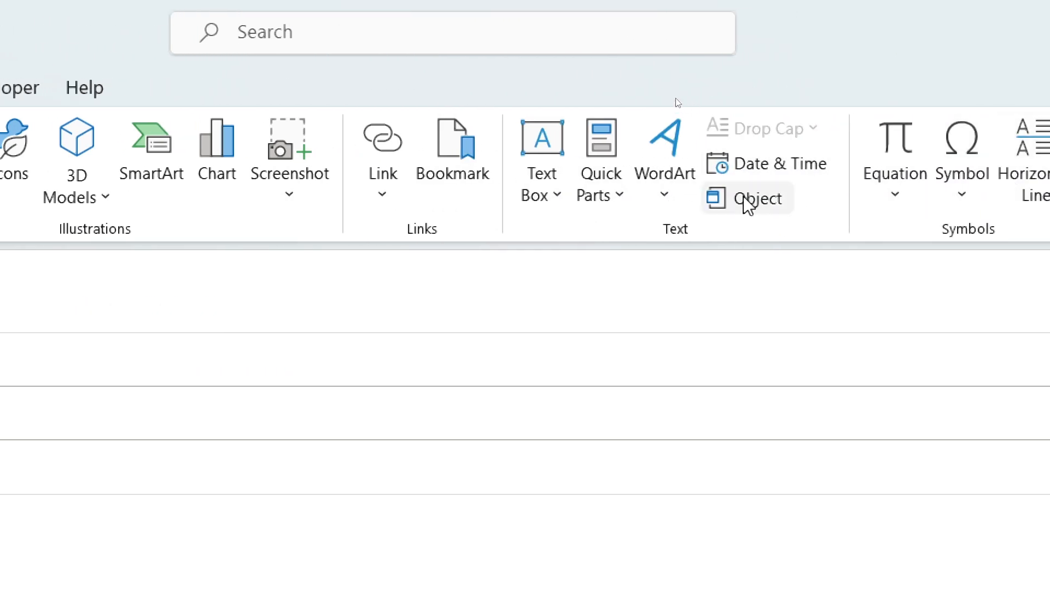
pyautogui.moveTo(758, 198)
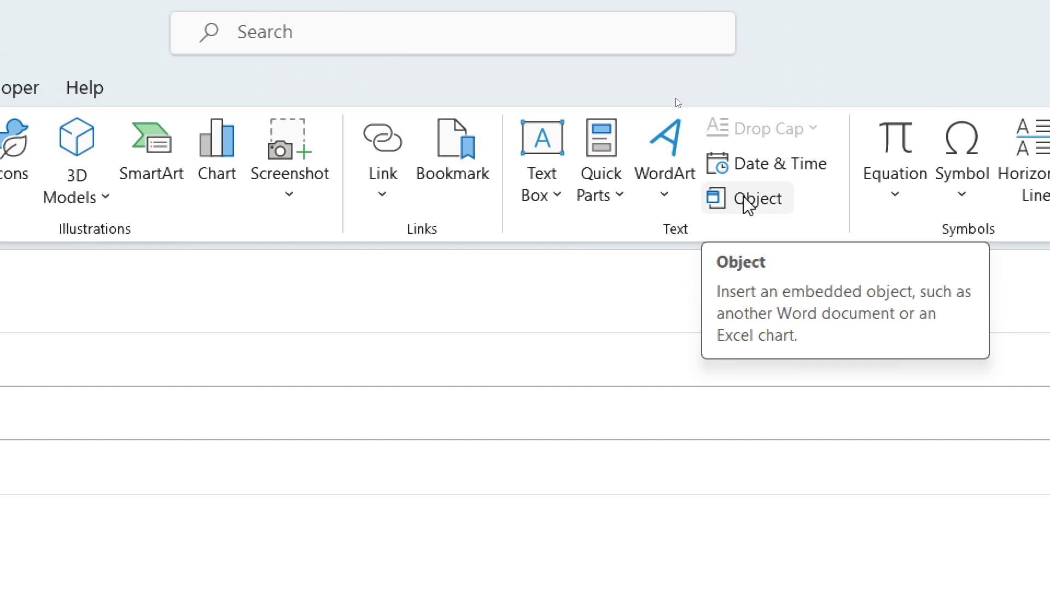
pyautogui.click(745, 198)
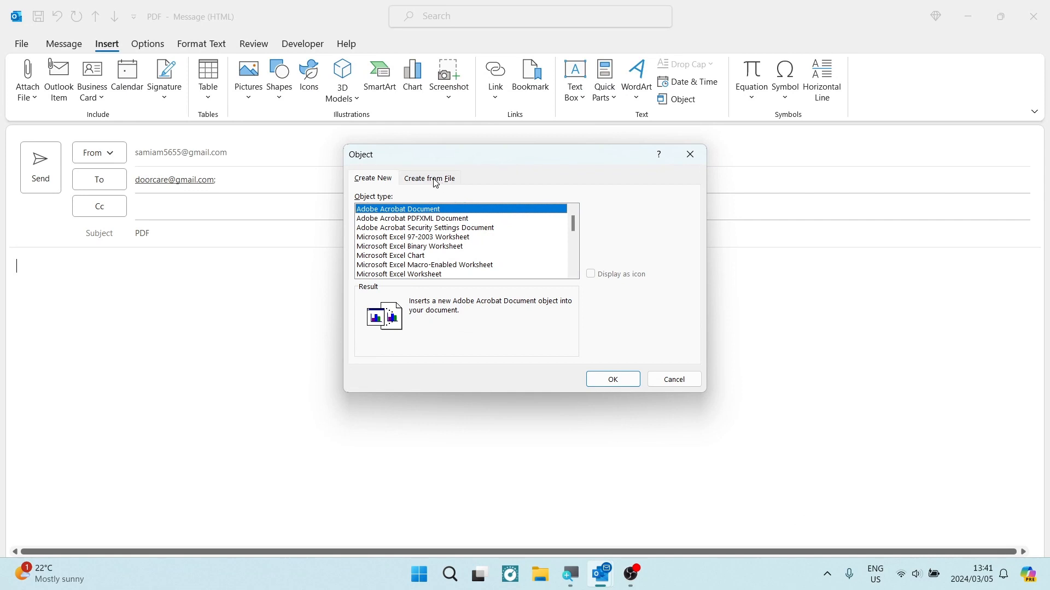
# Step: Switch the Object dialog to Create from File and start browsing for the file
pyautogui.click(429, 178)
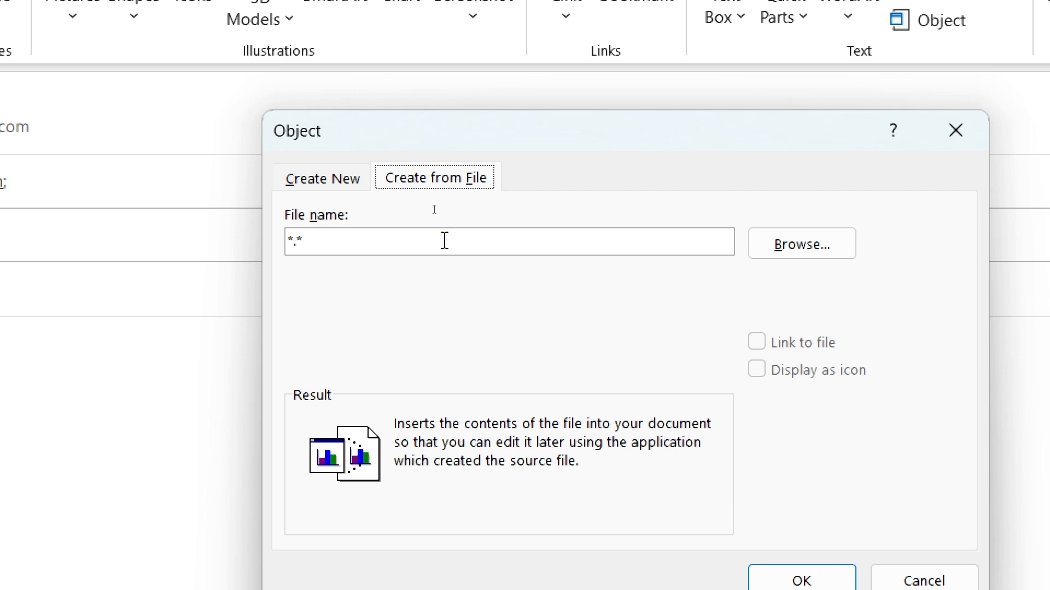
pyautogui.click(800, 243)
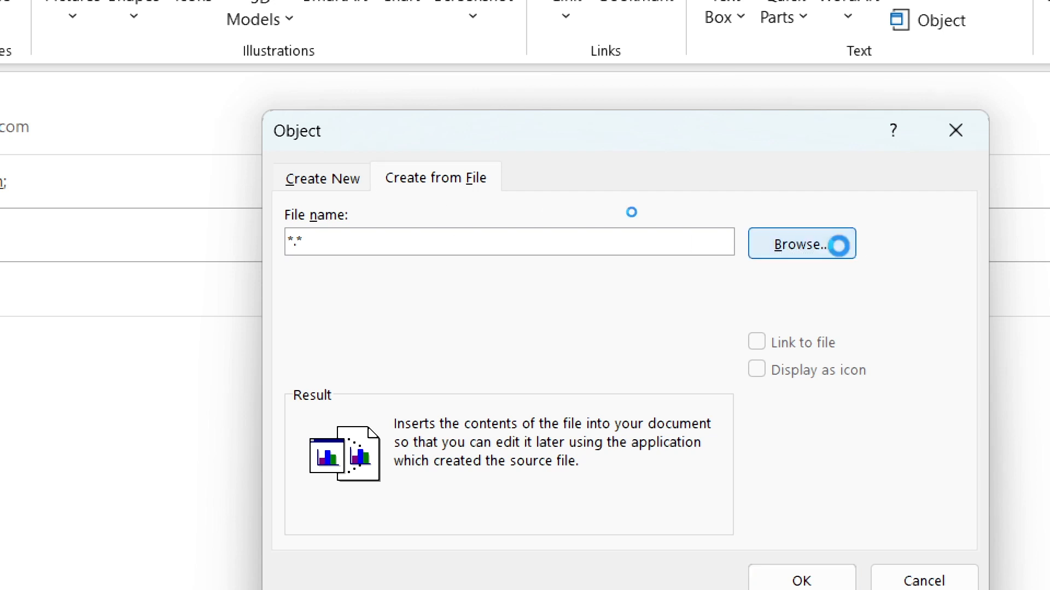
# Step: Choose the 'Untitled design' PDF from the Downloads folder as the file to embed
pyautogui.click(800, 243)
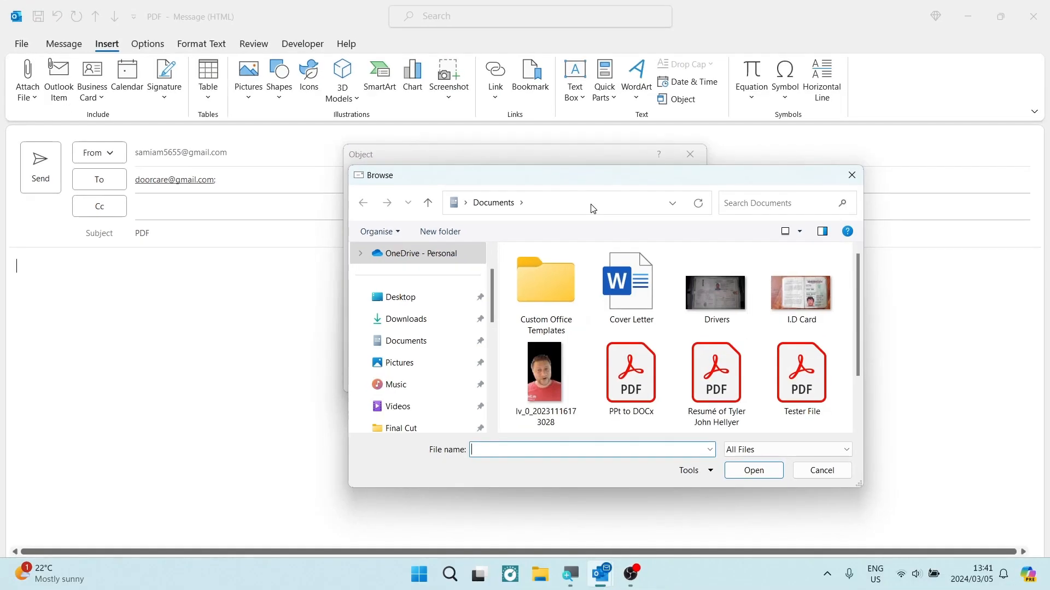
pyautogui.click(630, 284)
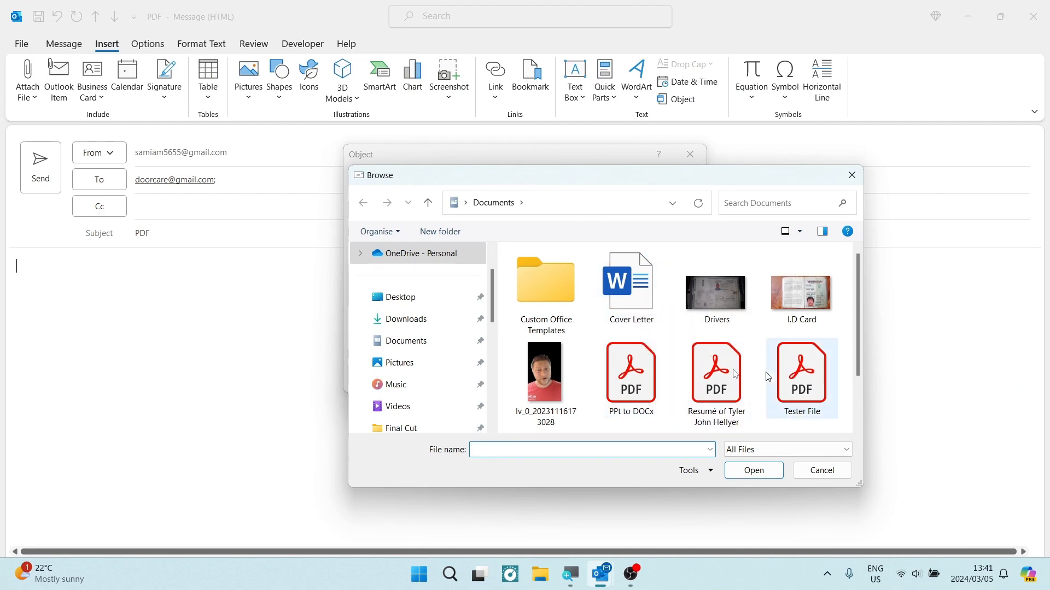
pyautogui.click(407, 318)
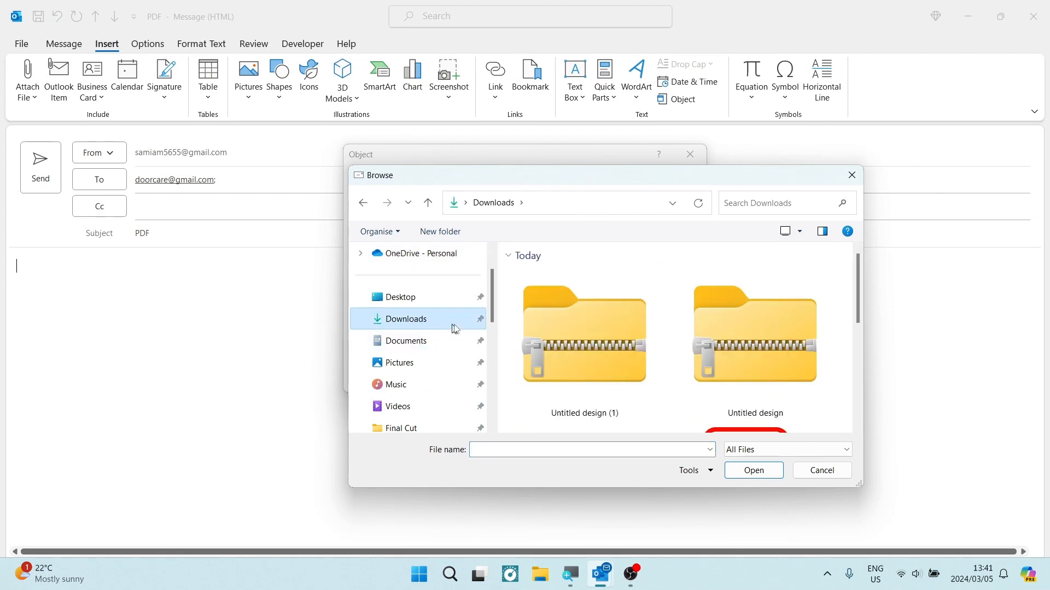
pyautogui.click(753, 348)
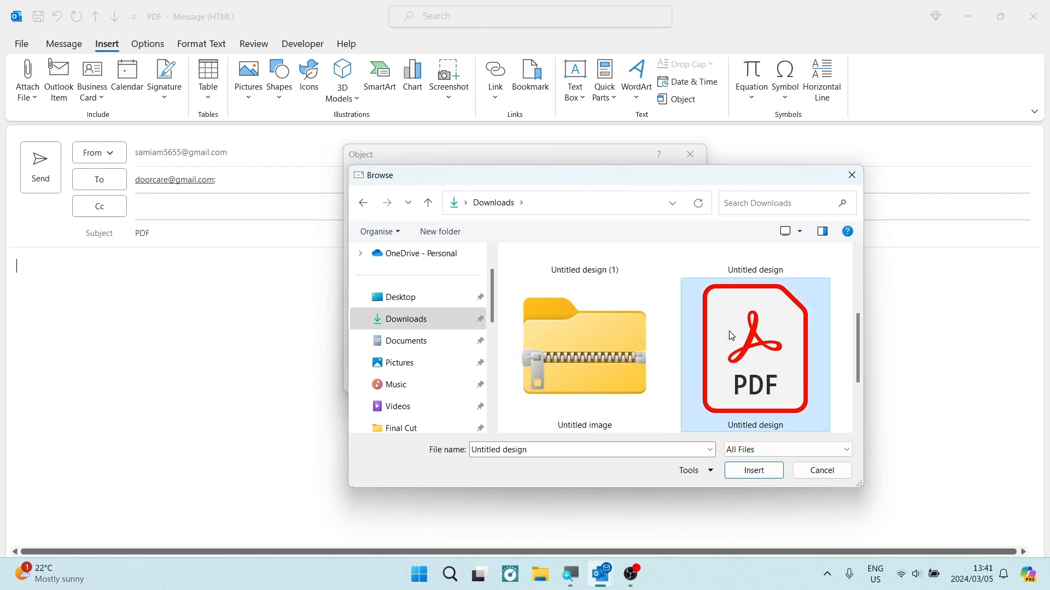
pyautogui.click(752, 470)
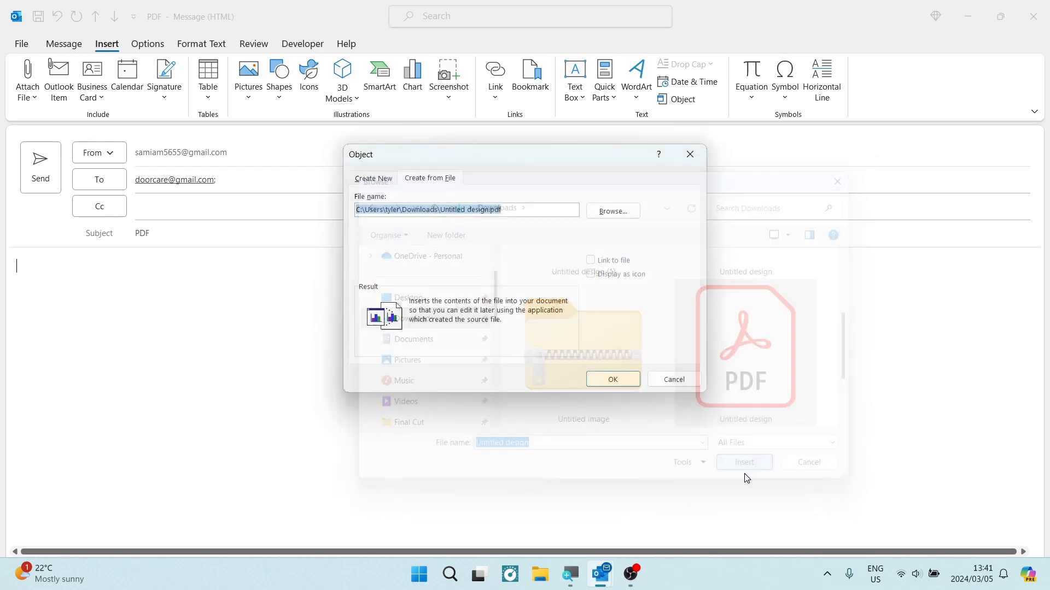
# Step: Confirm the Object dialog so the 'Untitled design' pitch deck PDF appears in the message body
pyautogui.click(743, 461)
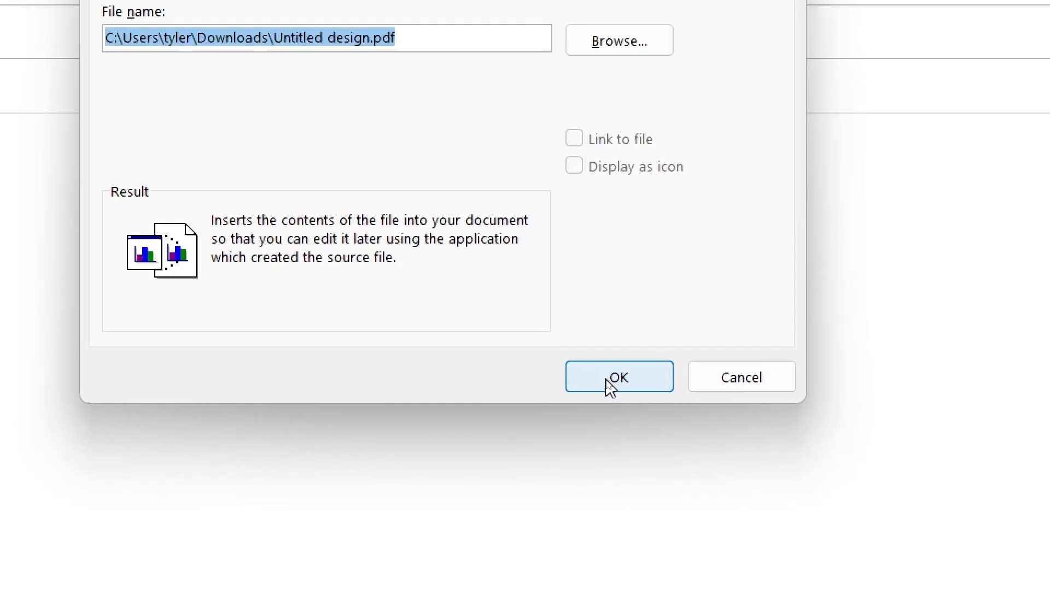
pyautogui.click(617, 376)
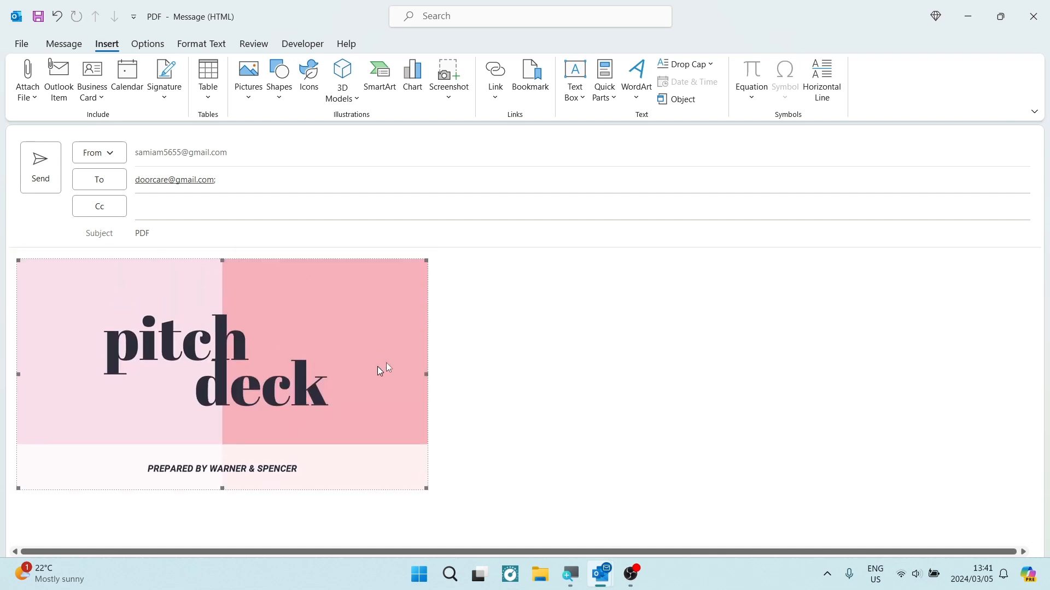
pyautogui.moveTo(410, 431)
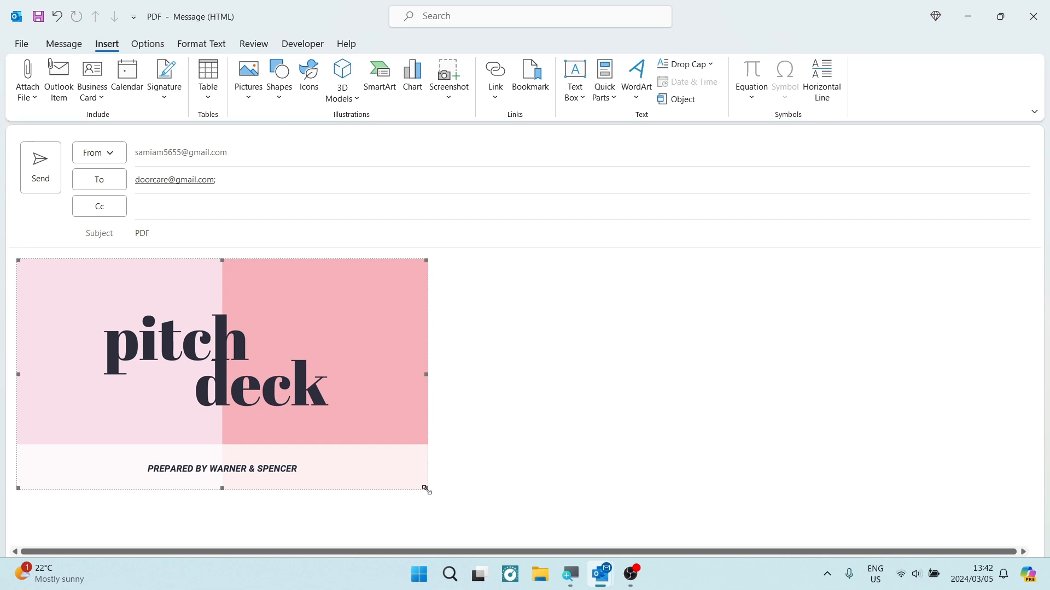
# Step: Shrink the embedded pitch deck cover by dragging its bottom-right corner inward
pyautogui.moveTo(425, 487); pyautogui.dragTo(359, 451)
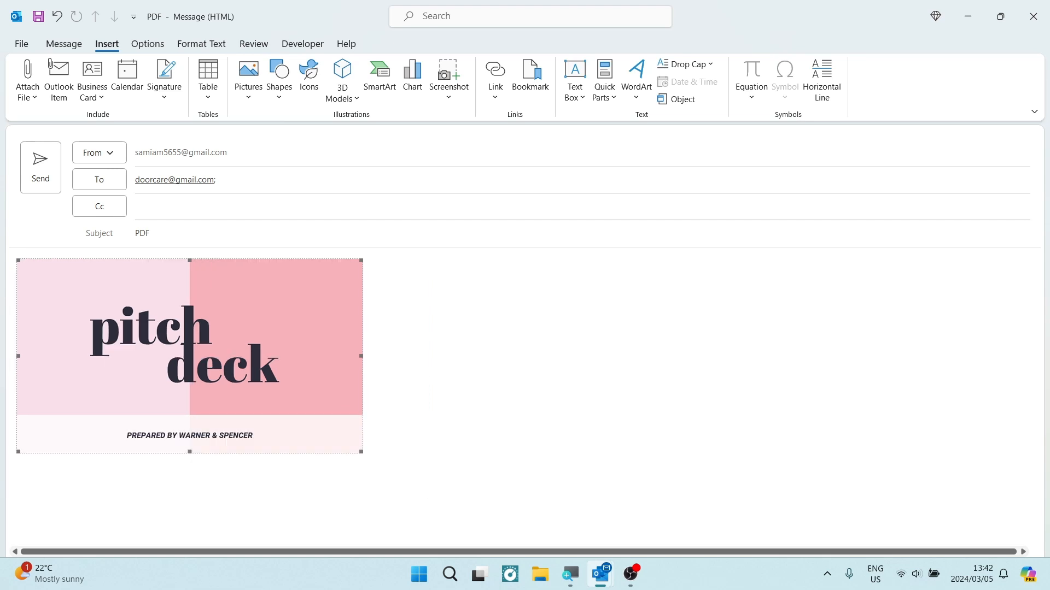